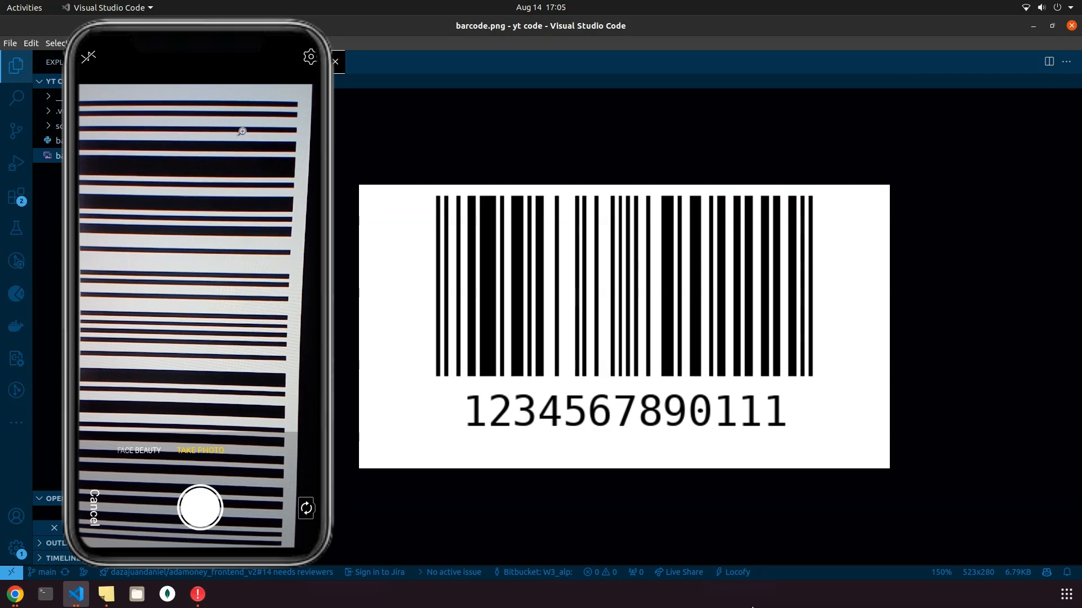
# - Add BarcodeClass = barcode.get_barcode_class('ean13') on line 5 and switch to the browser docs
pyautogui.click(200, 509)
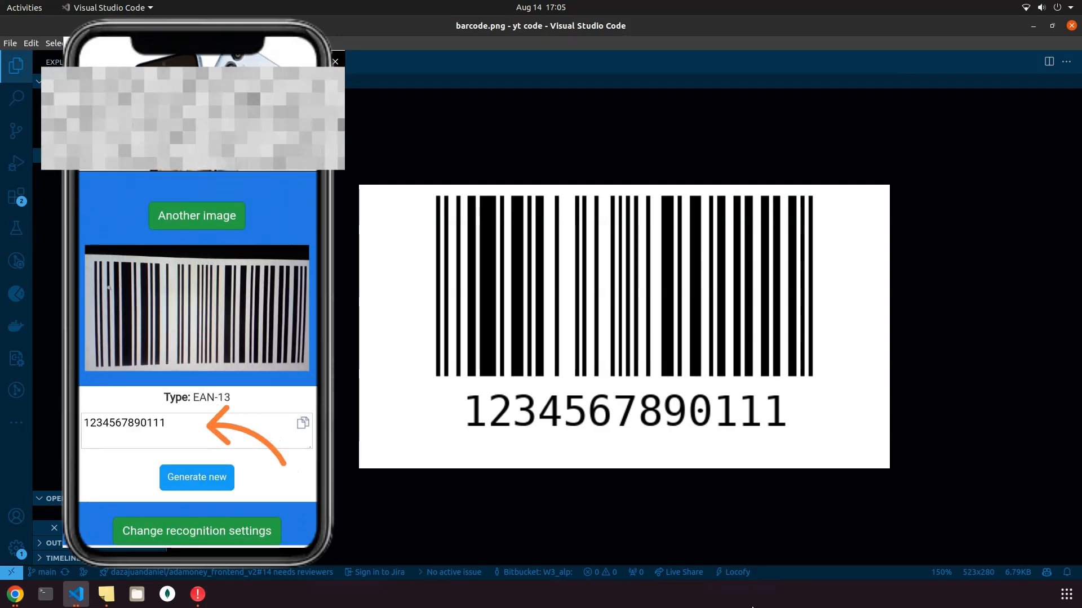
pyautogui.click(335, 61)
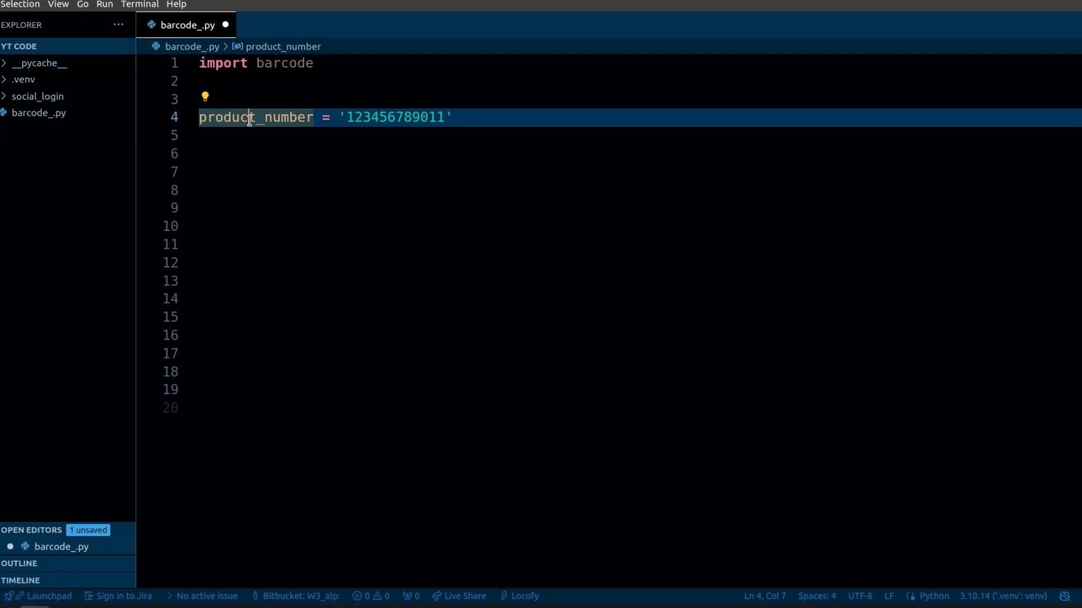
pyautogui.moveTo(290, 117)
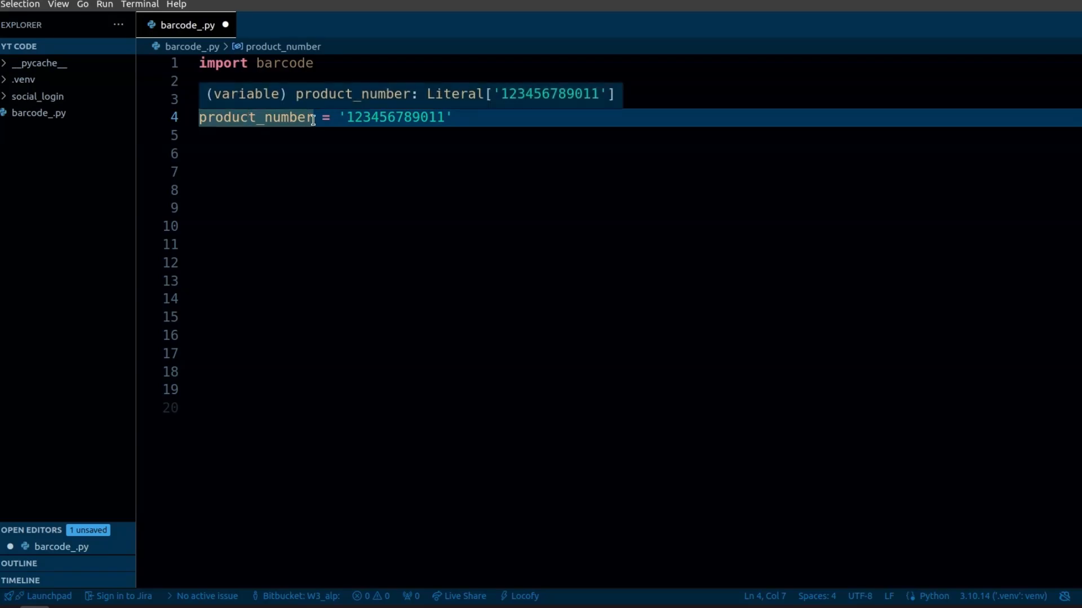
pyautogui.write("BarcodeClass = barcode.get_barcode_class('ean13')")
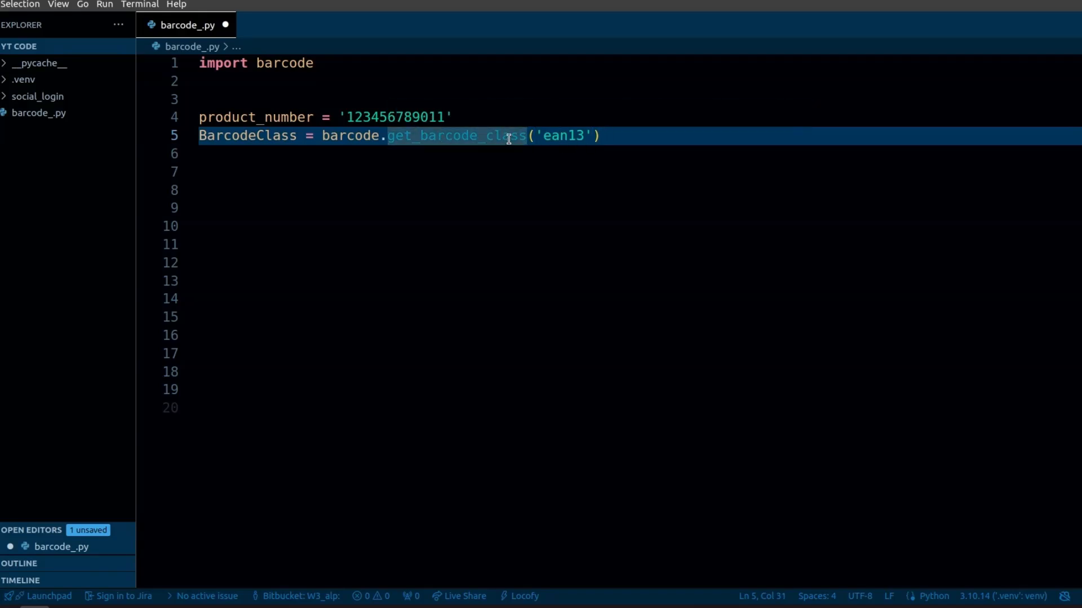
pyautogui.doubleClick(561, 135)
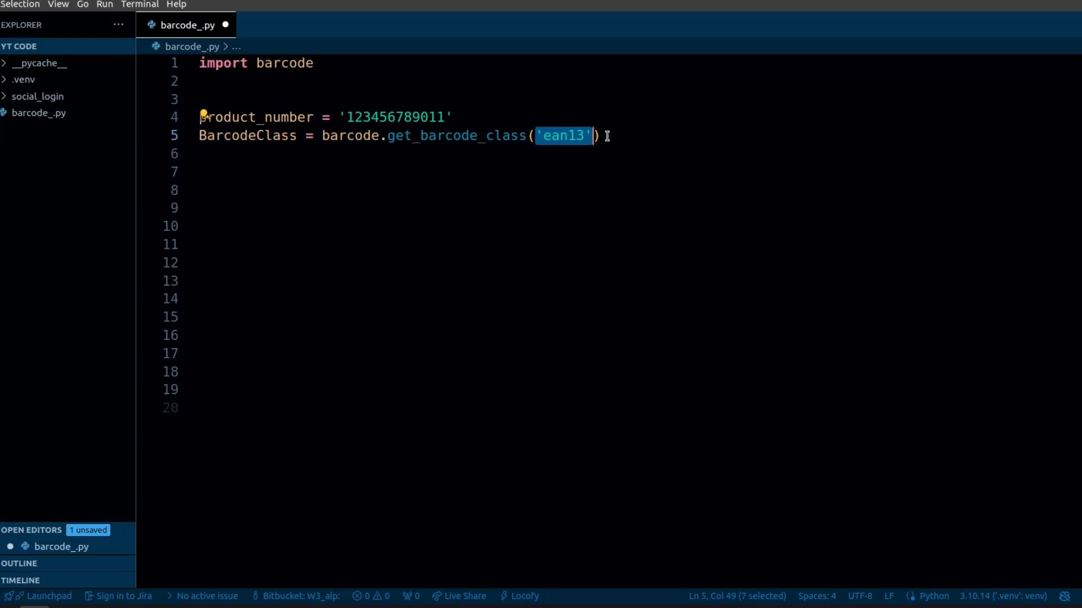
pyautogui.press('shift+Left')
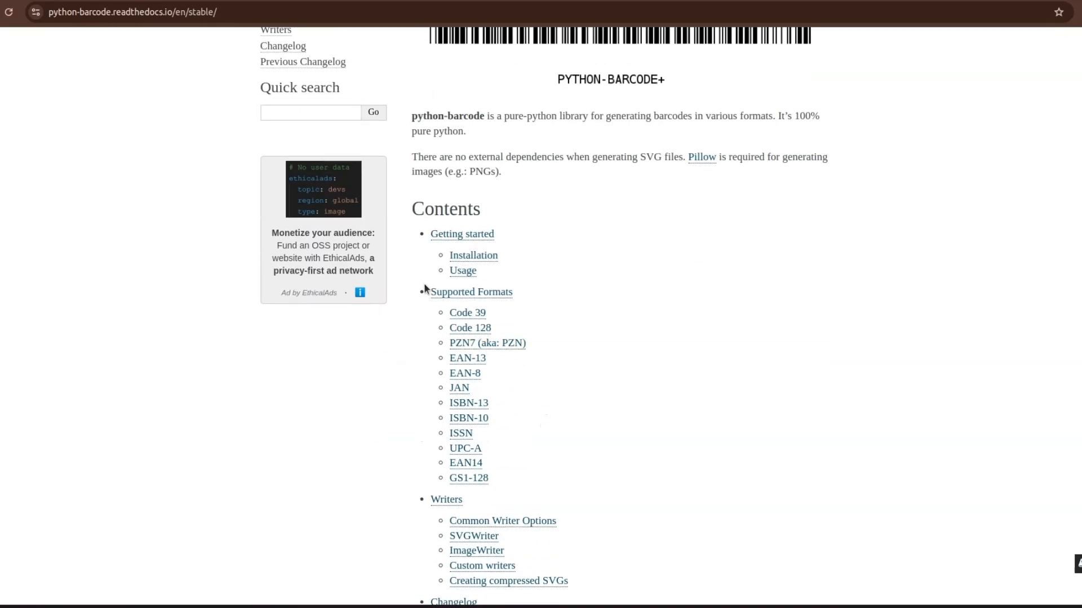
# - Scroll the python-barcode docs Contents to check EAN-13 in the Supported Formats list
pyautogui.scroll(3)
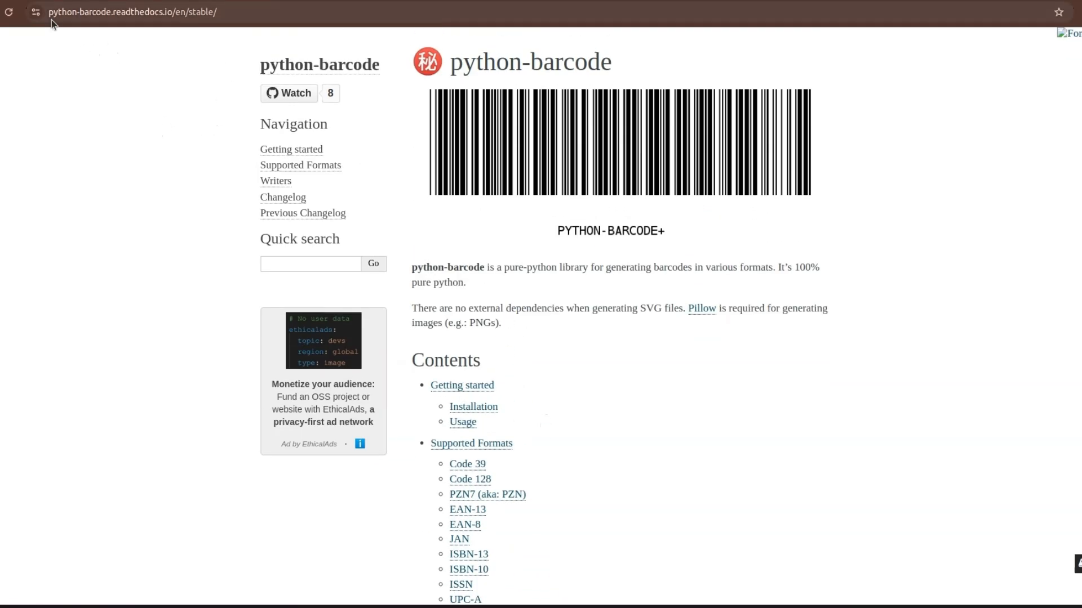
pyautogui.scroll(-3)
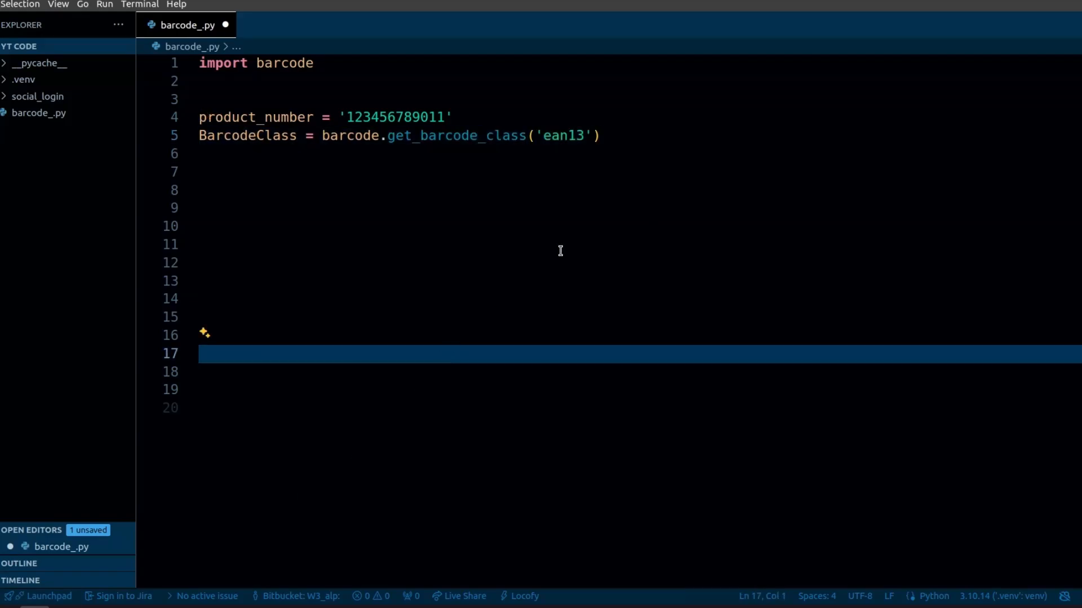
# - Add line 6 ean = BarcodeClass(product_number) and review the ean13 format and product number value
pyautogui.click(617, 135)
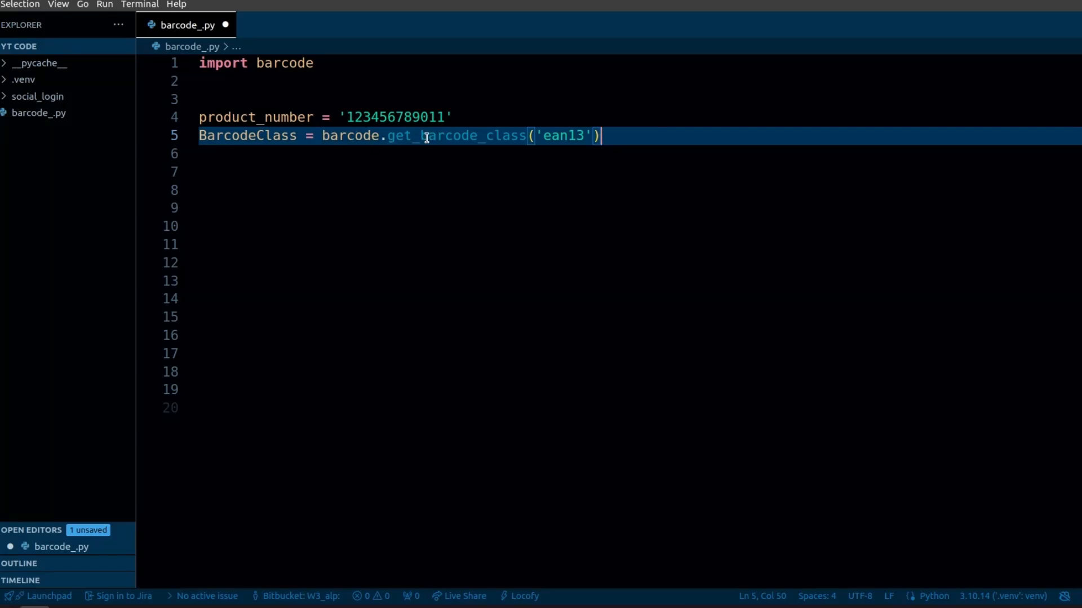
pyautogui.moveTo(455, 136)
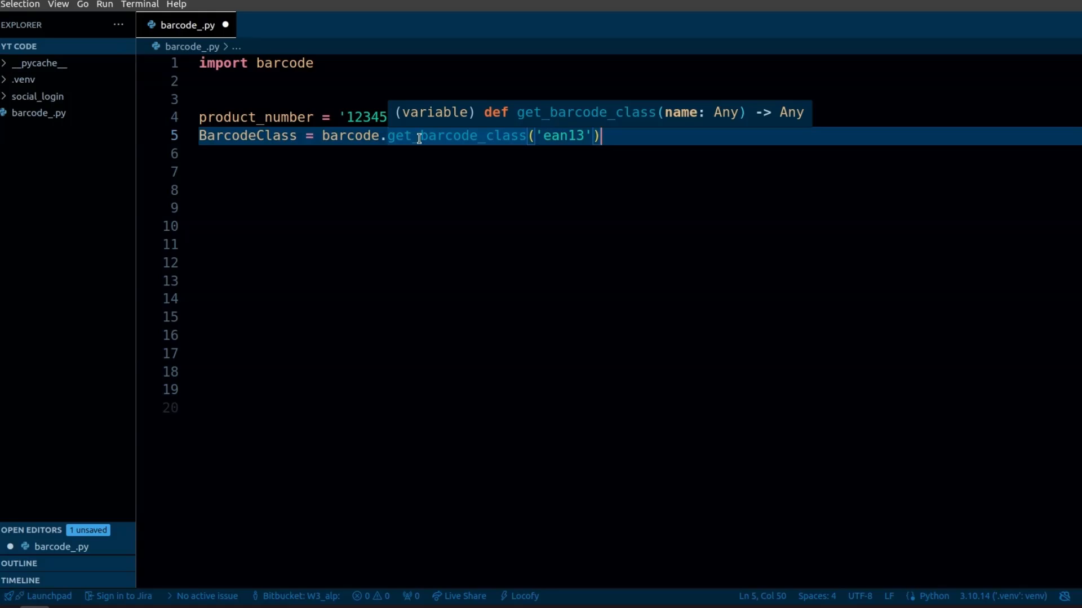
pyautogui.write('ean = BarcodeClass(product_number)')
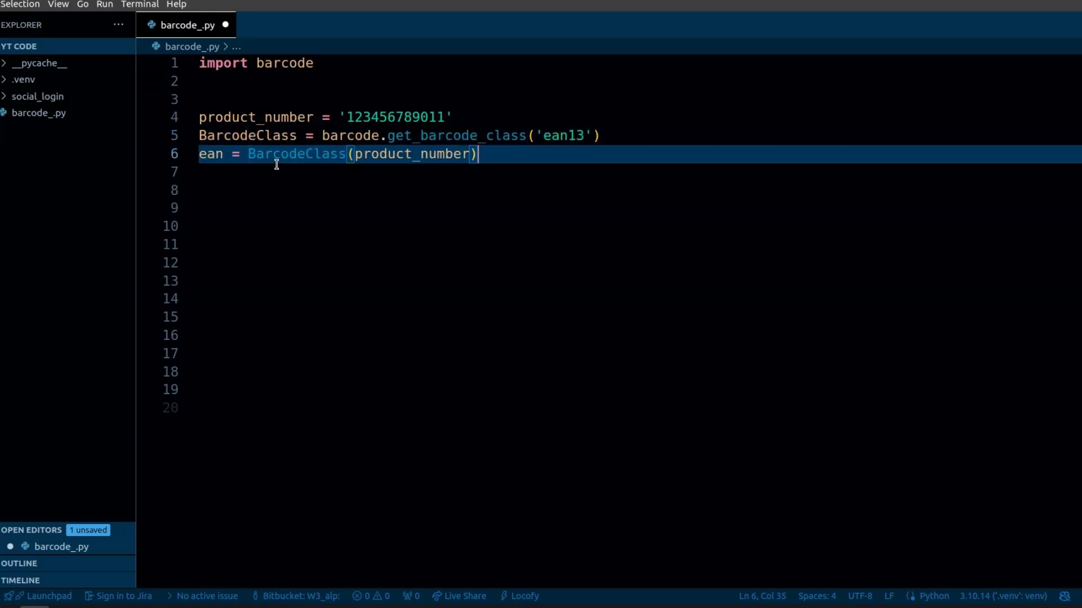
pyautogui.moveTo(318, 155)
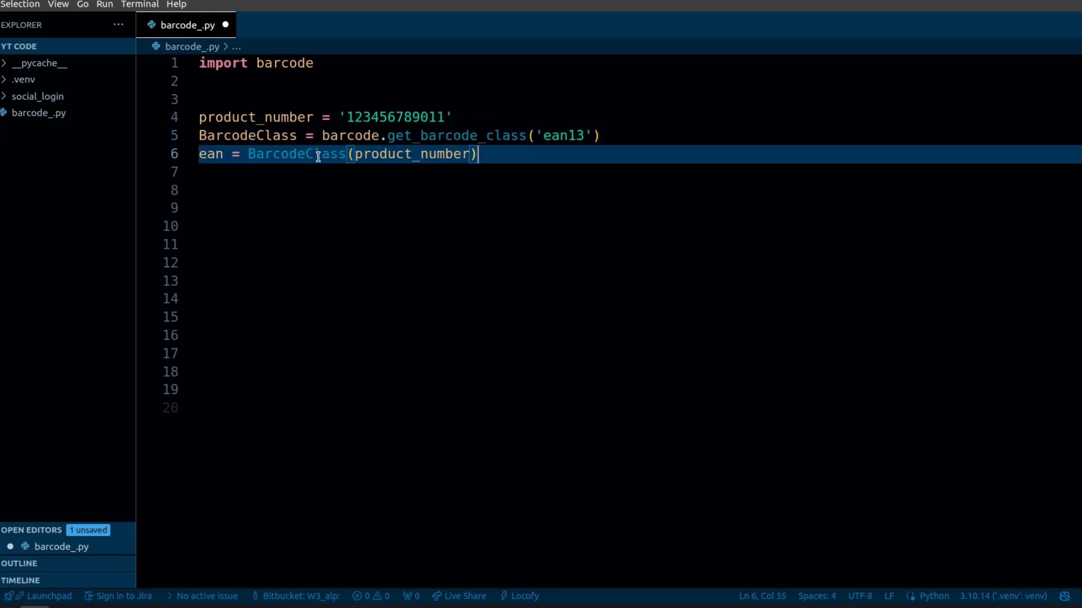
pyautogui.doubleClick(563, 135)
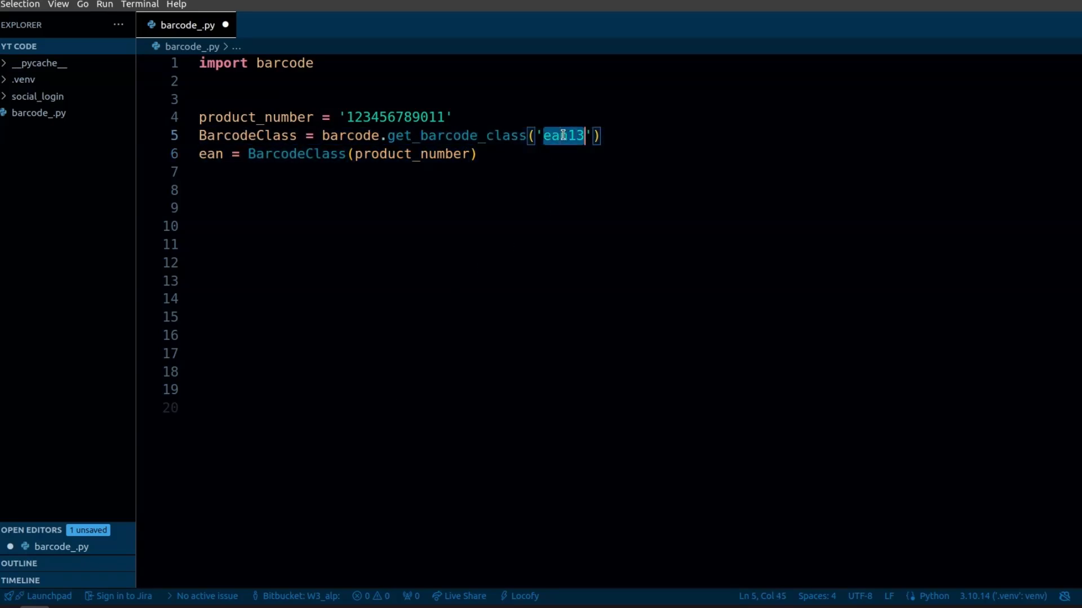
pyautogui.click(439, 154)
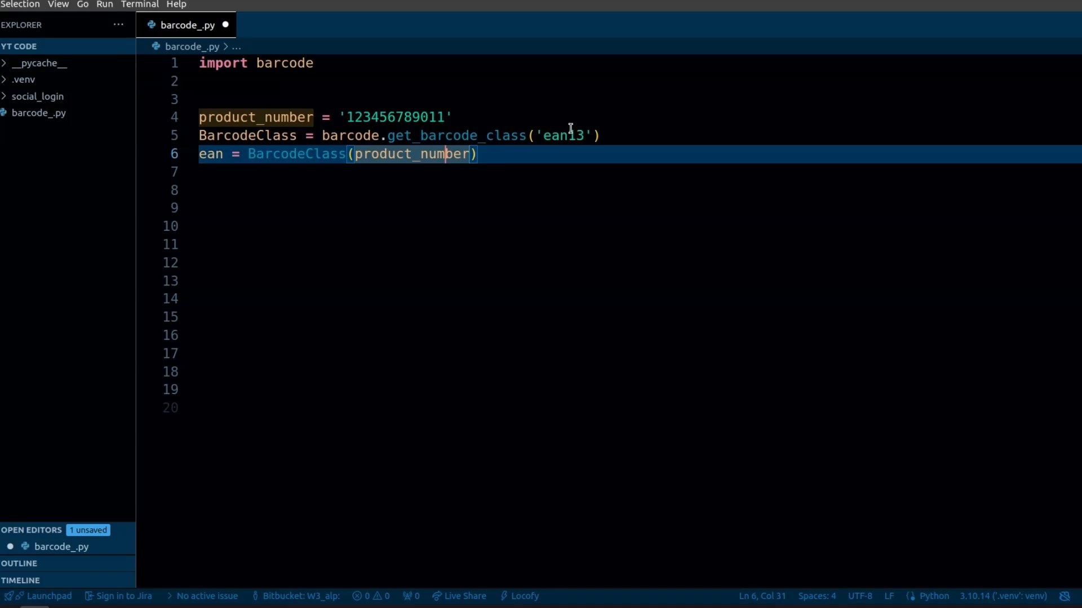
pyautogui.doubleClick(395, 116)
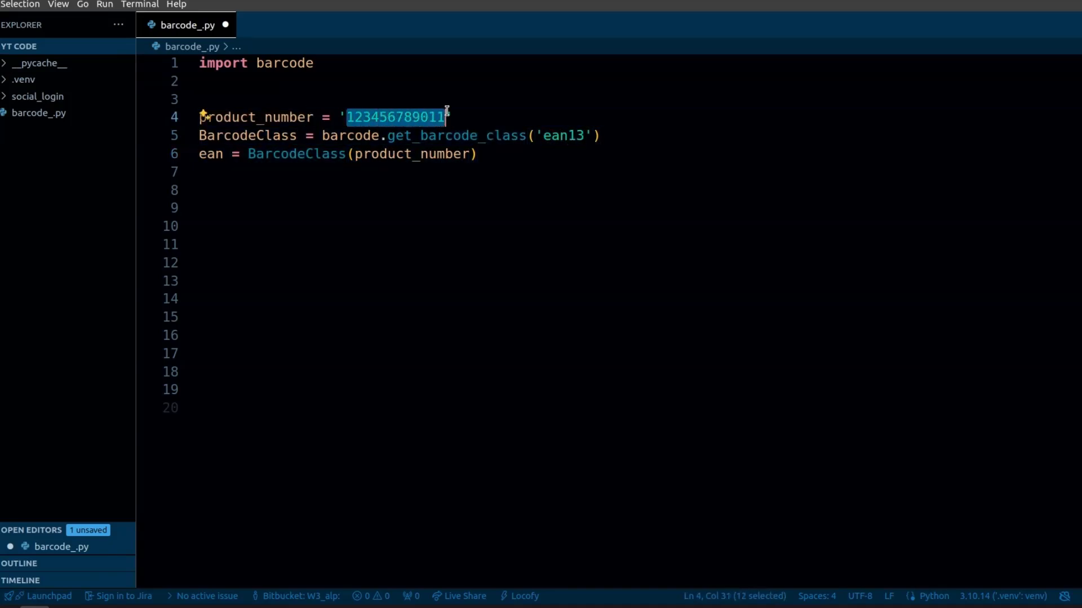
pyautogui.click(478, 153)
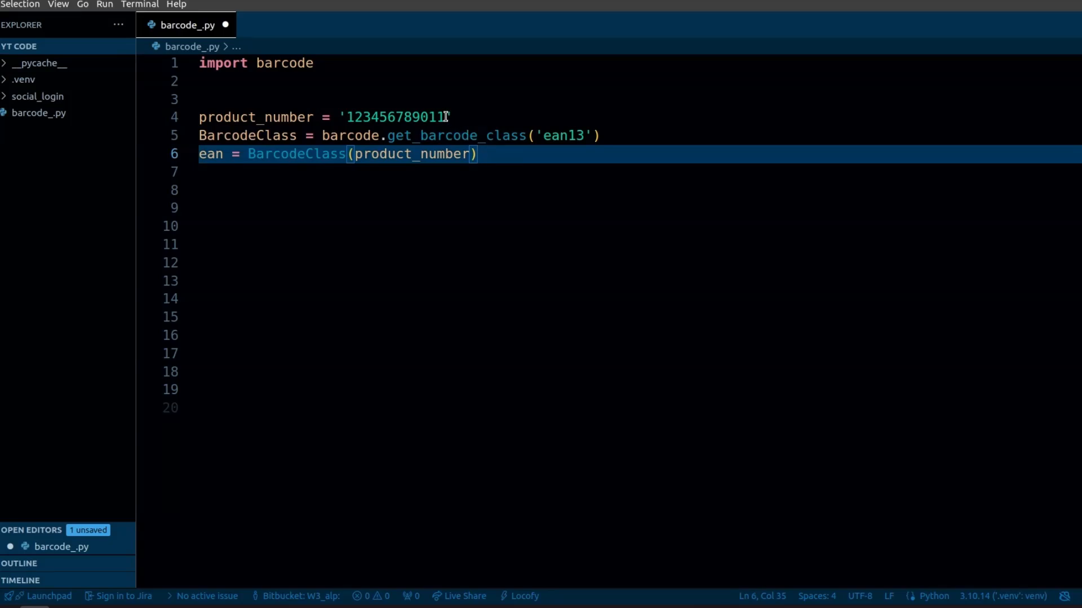
pyautogui.doubleClick(396, 116)
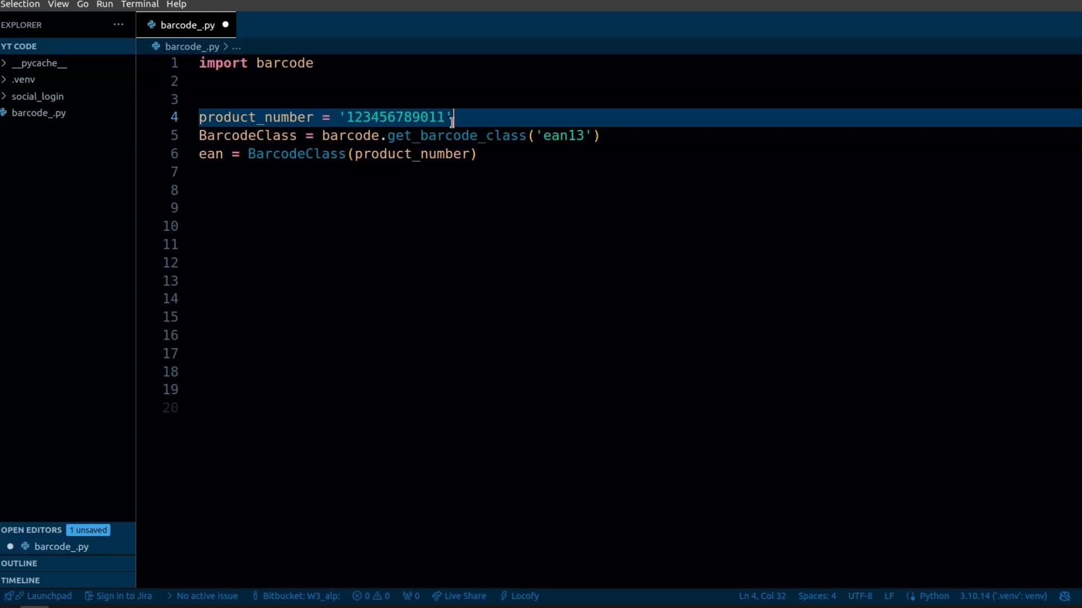
# - Add filename = ean.save('barcode'), run the script and view the generated barcode.svg
pyautogui.write("filename = ean.save('barcode')")
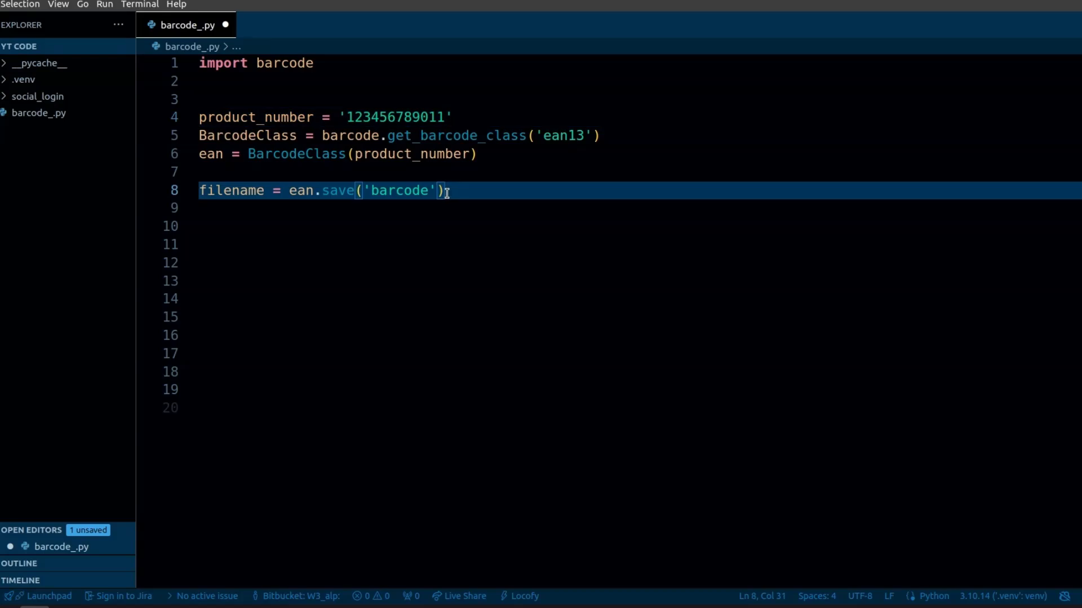
pyautogui.moveTo(60, 145)
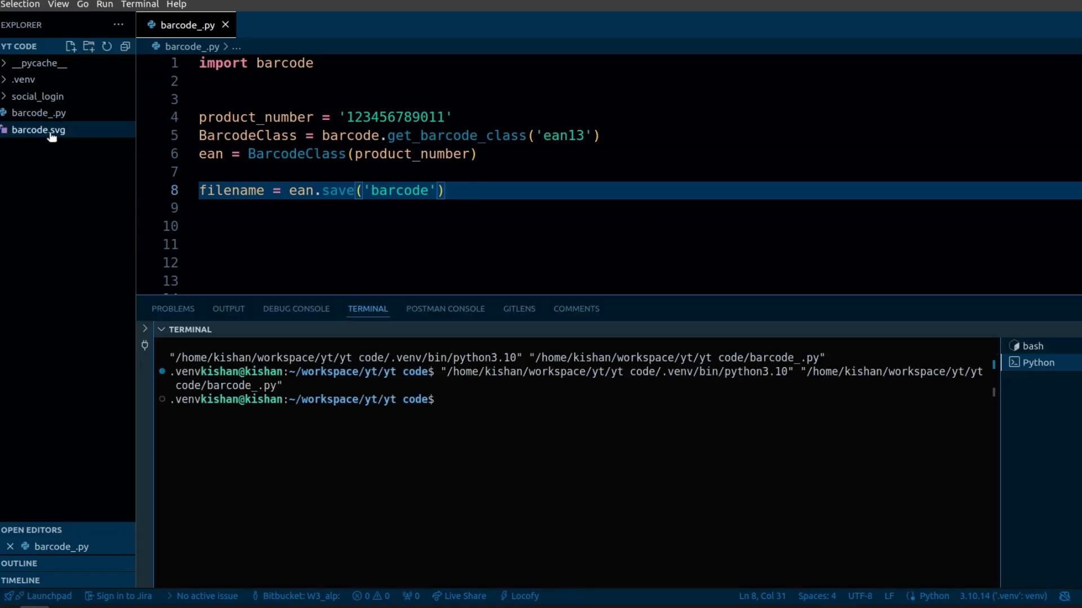
pyautogui.click(38, 130)
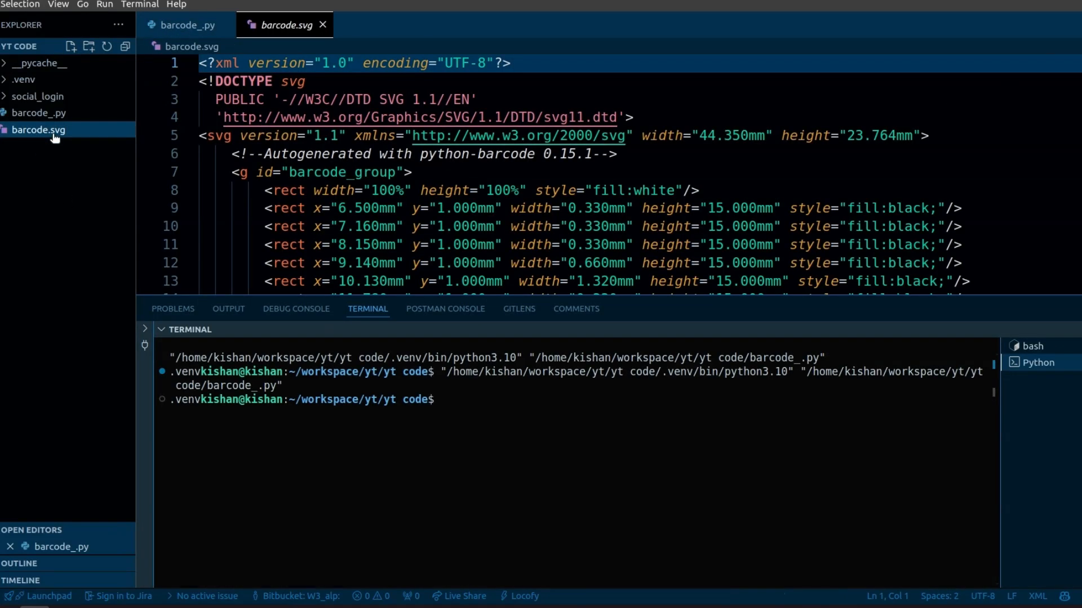
pyautogui.click(183, 25)
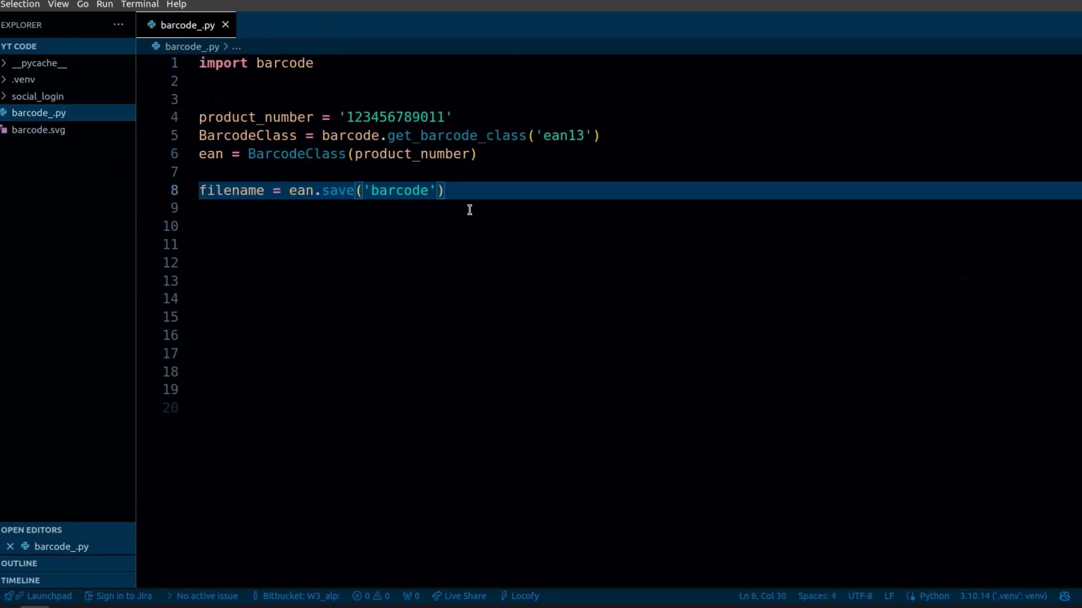
pyautogui.click(201, 408)
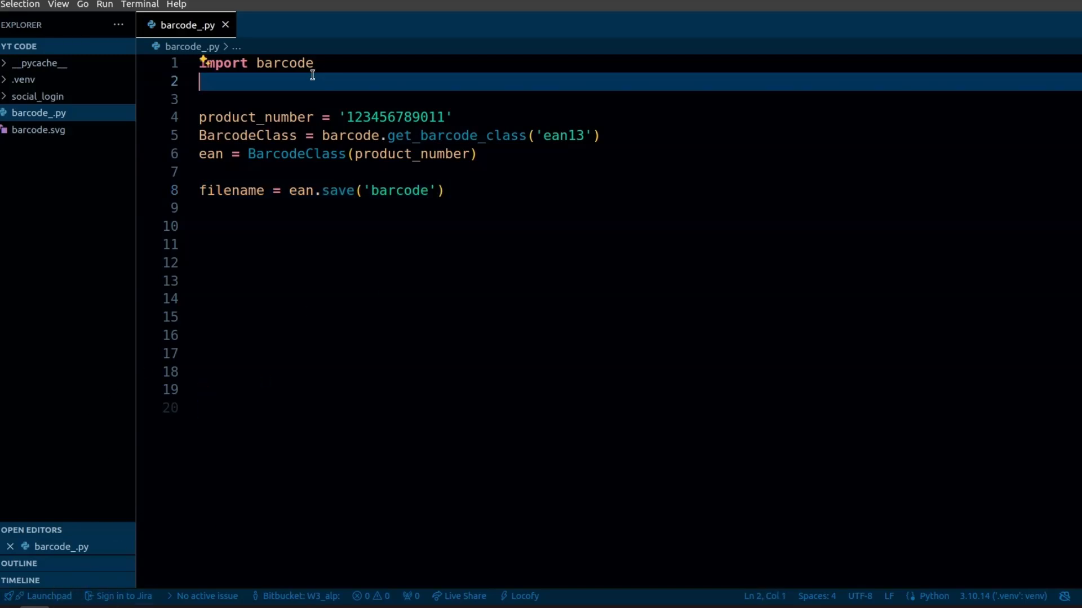
# - Add from barcode.writer import ImageWriter and pass writer=ImageWriter() to BarcodeClass
pyautogui.write('from barcode.writer import ImageWriter')
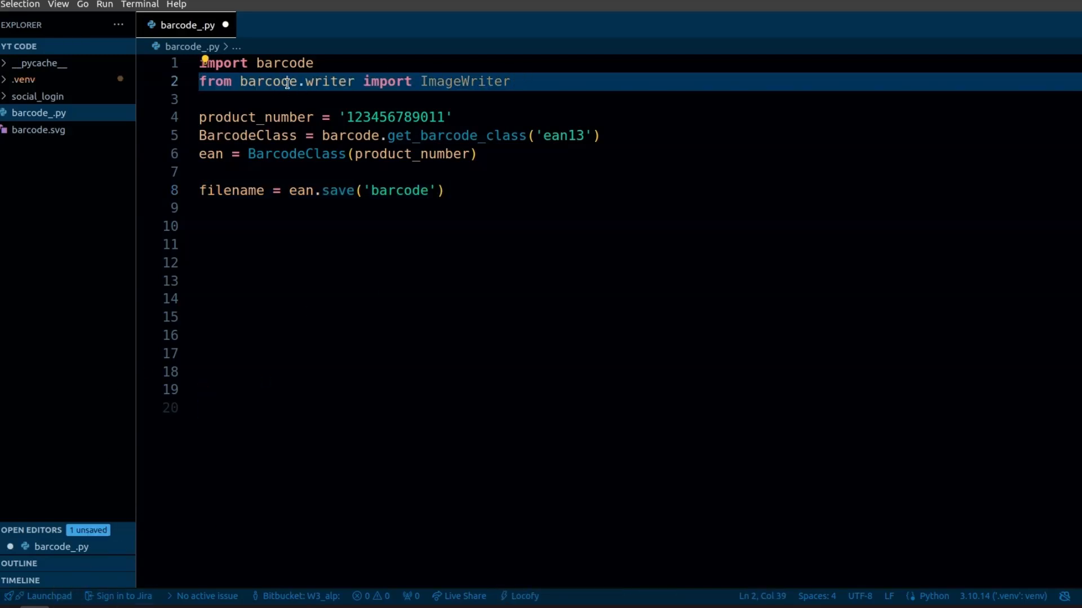
pyautogui.write('writer=ImageWriter()')
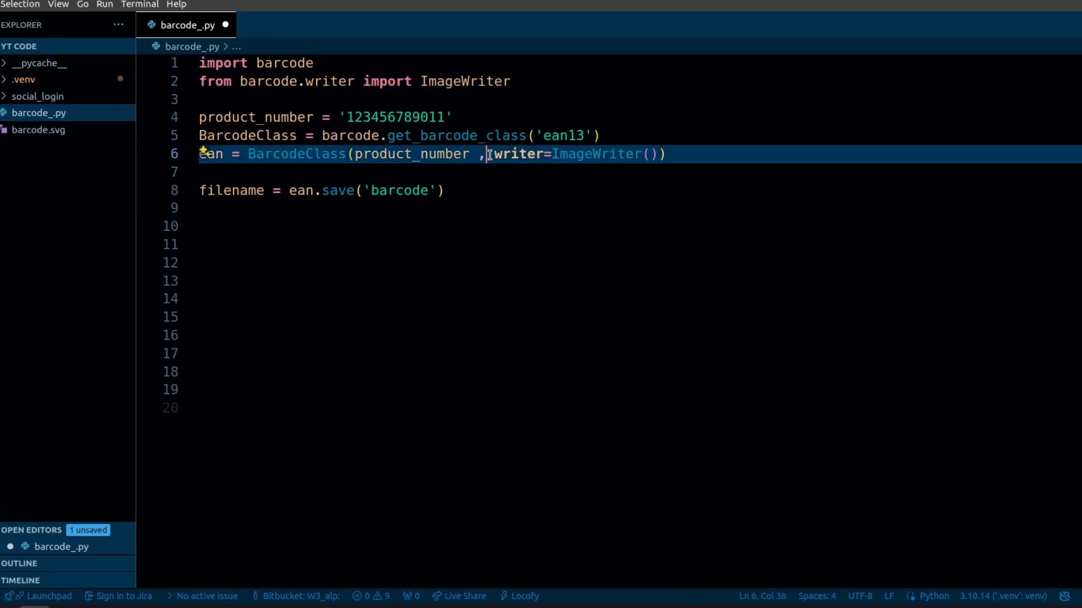
pyautogui.doubleClick(595, 154)
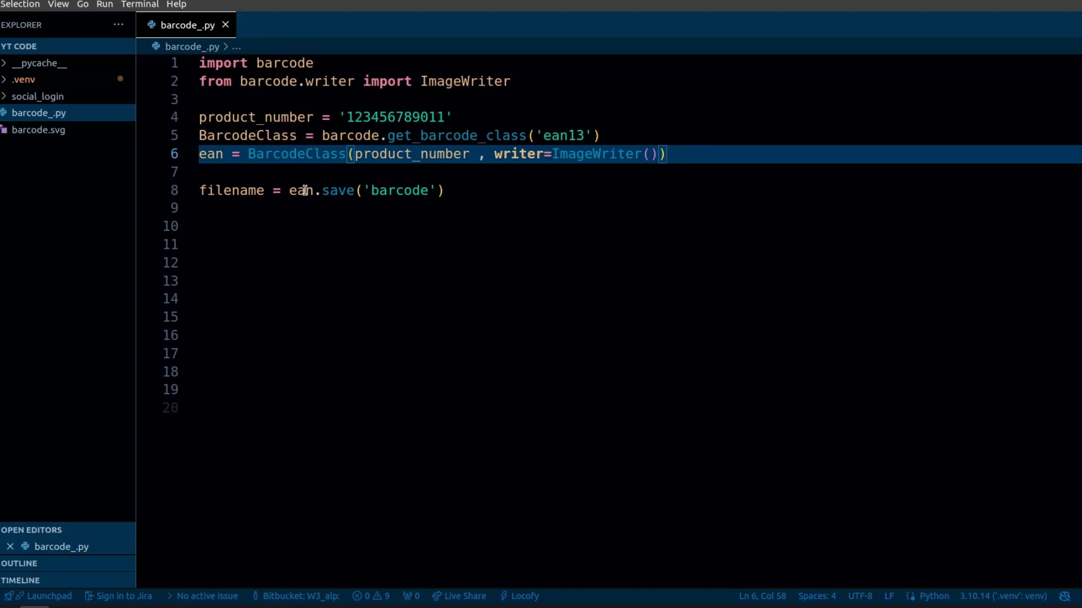
pyautogui.click(200, 208)
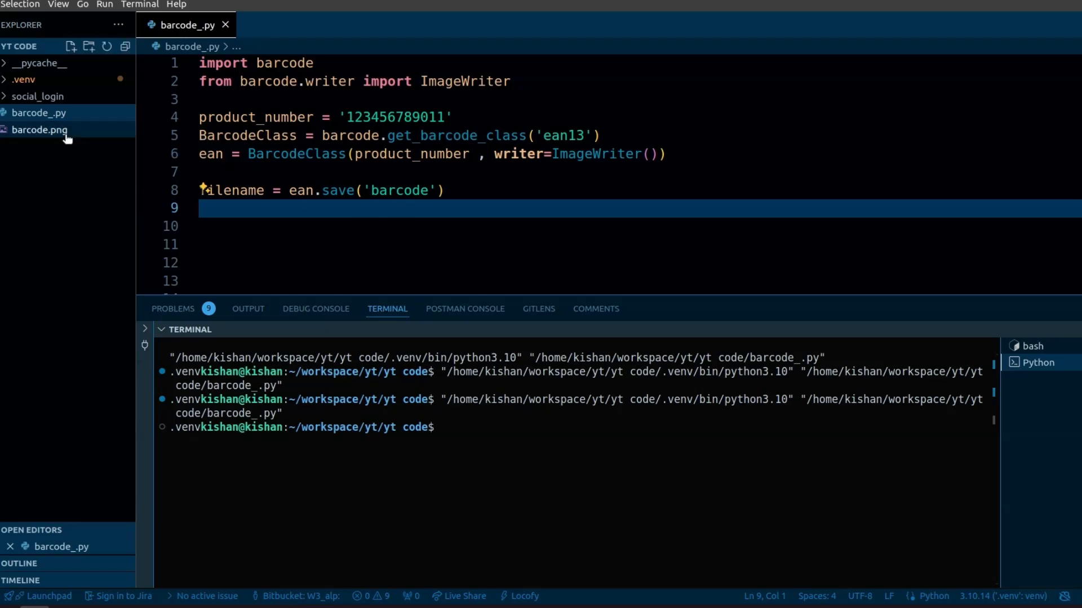
pyautogui.click(39, 130)
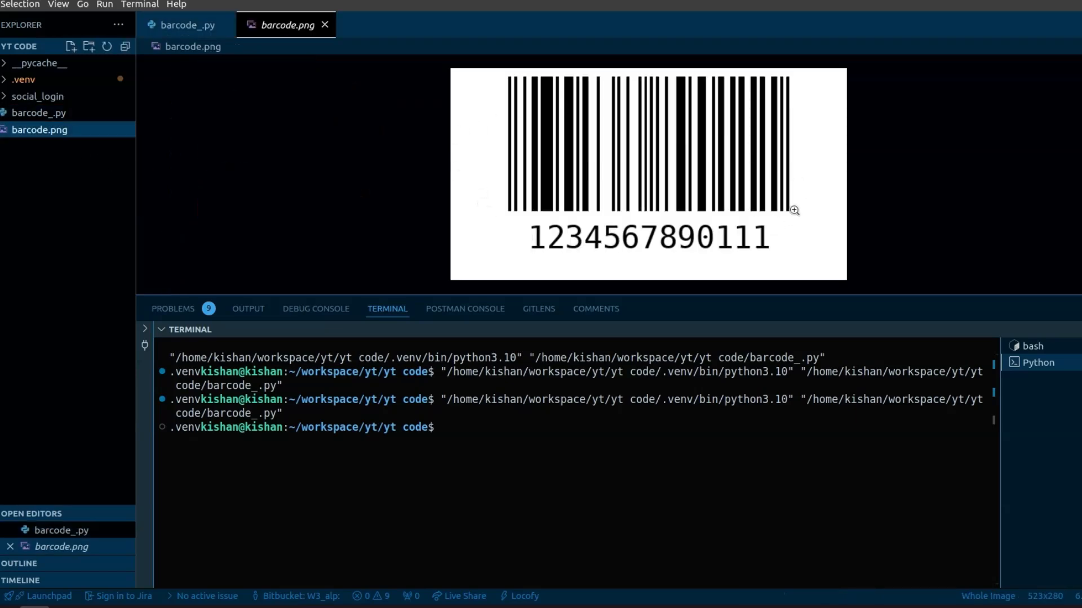